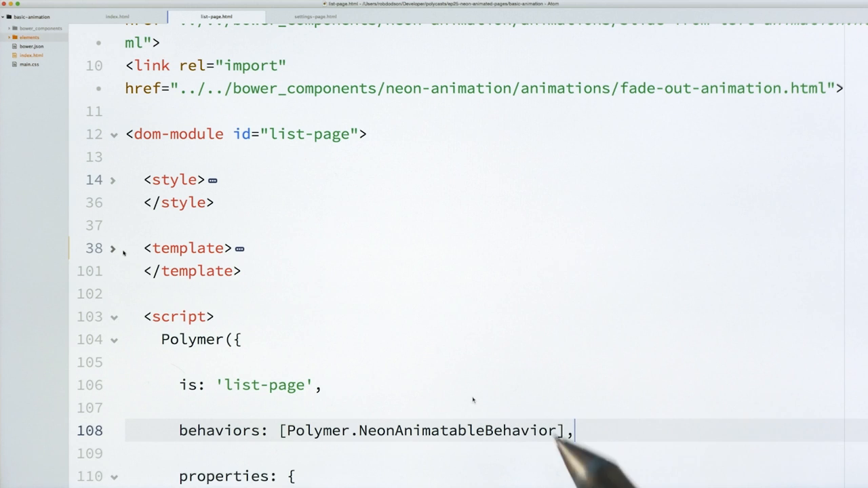
# Expand list-page.html's template and add an on-tap handler to the settings button.
pyautogui.click(114, 247)
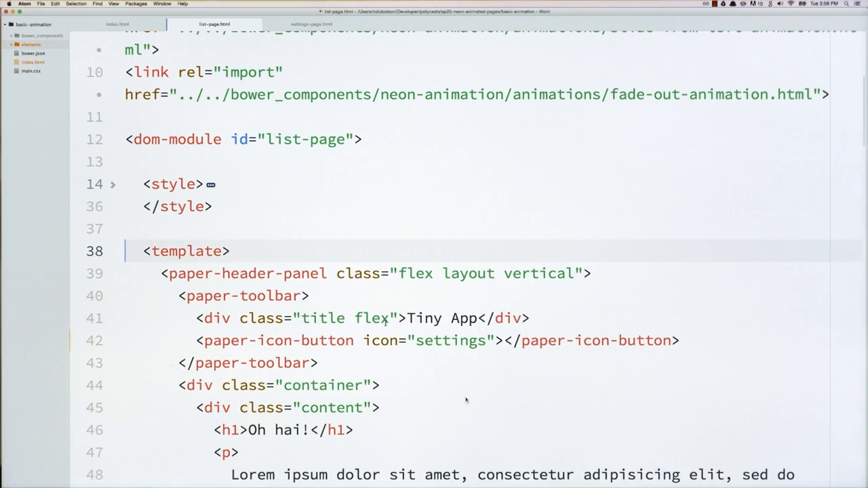
pyautogui.scroll(-3)
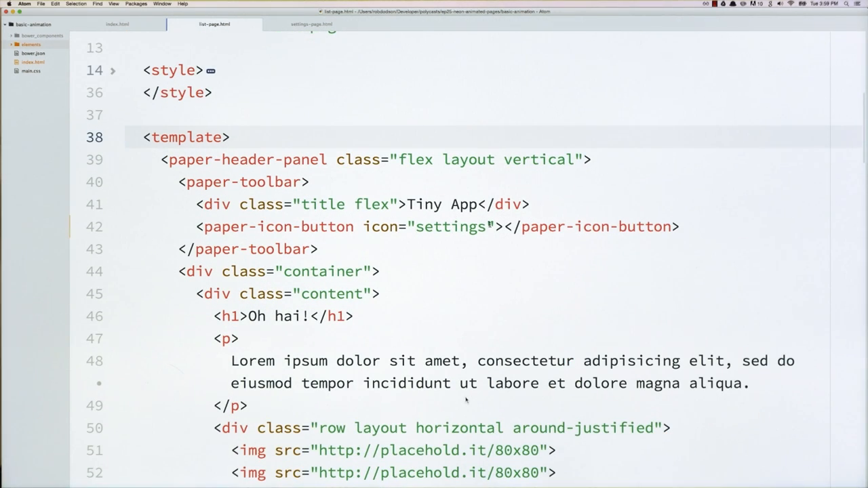
pyautogui.write('on-tap')
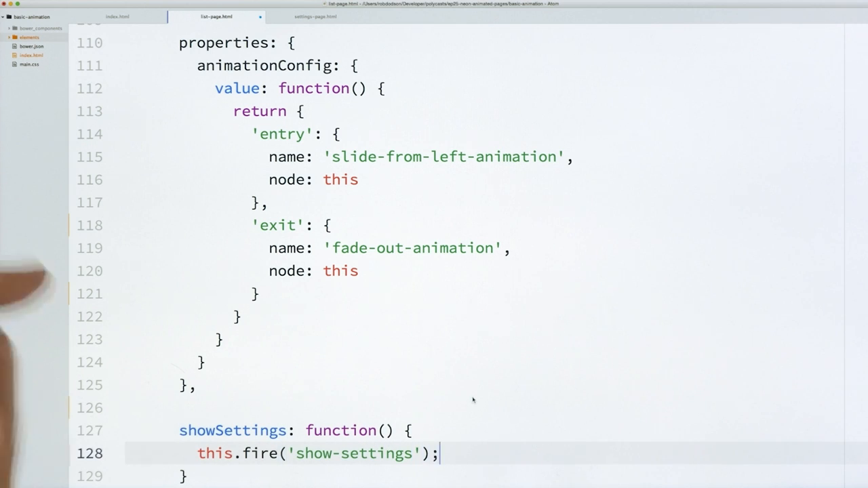
# Add on-tap="showList" to settings-page.html's cancel button and open a new line in index.html's script.
pyautogui.click(319, 16)
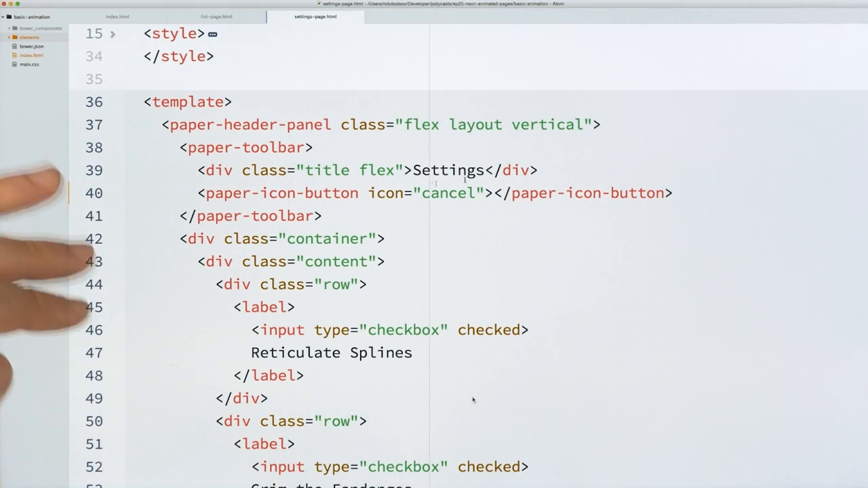
pyautogui.write('on-tap="show')
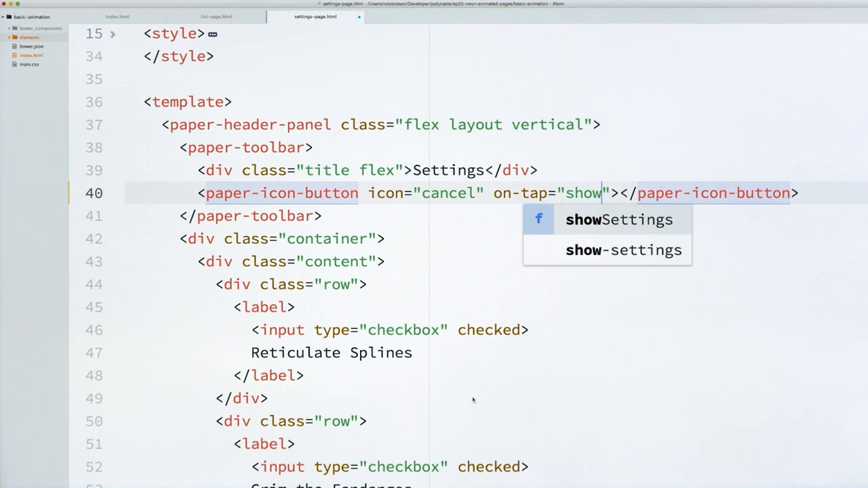
pyautogui.write('List')
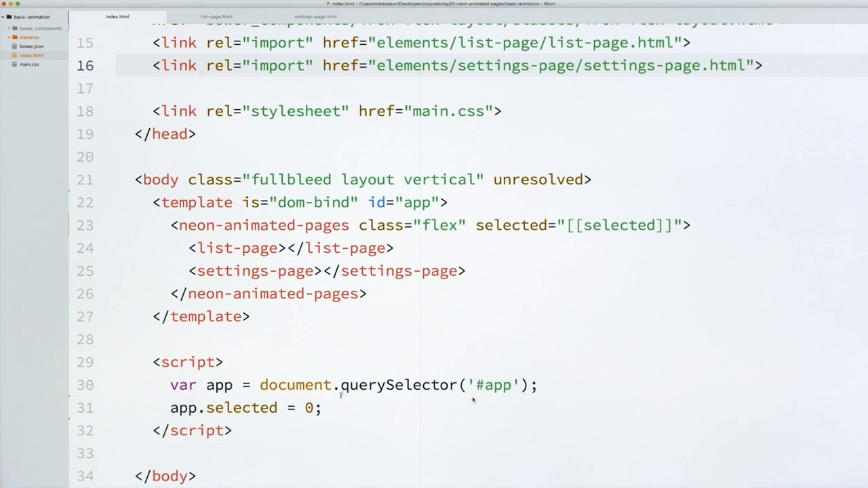
pyautogui.press('Enter')
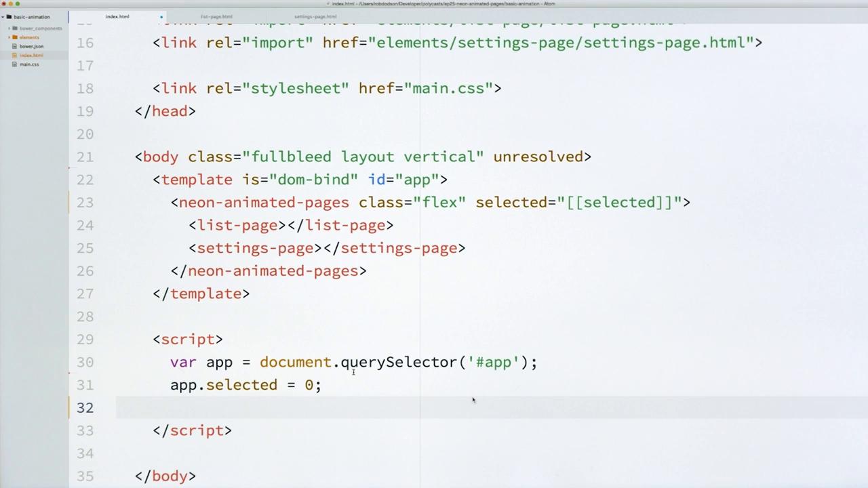